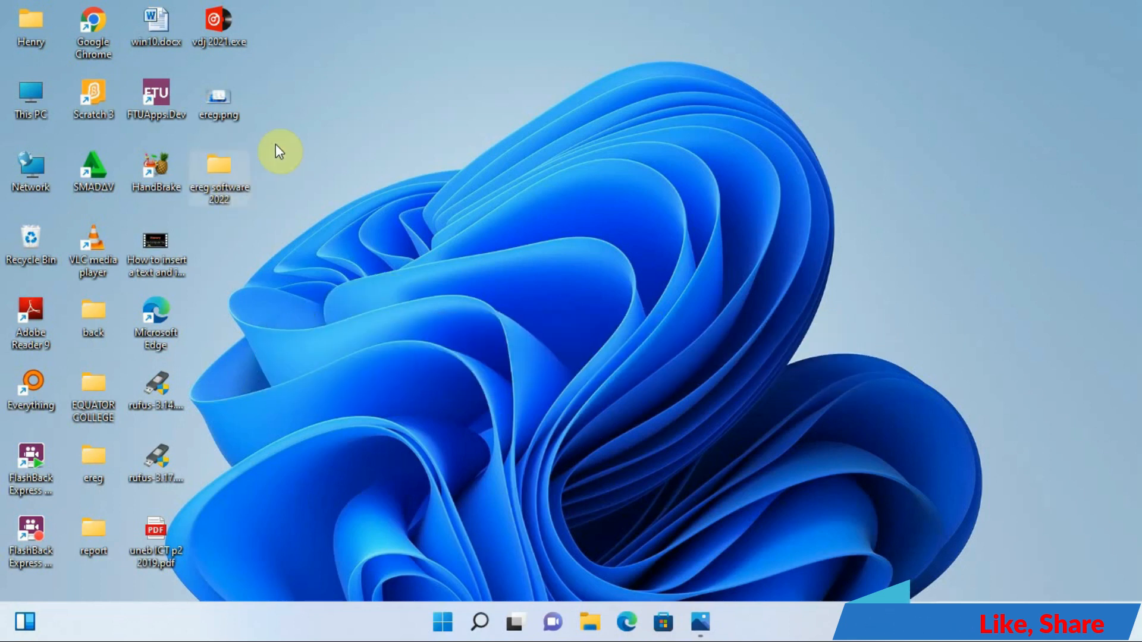
{"action": "mouse_move", "coordinate": [288, 173]}
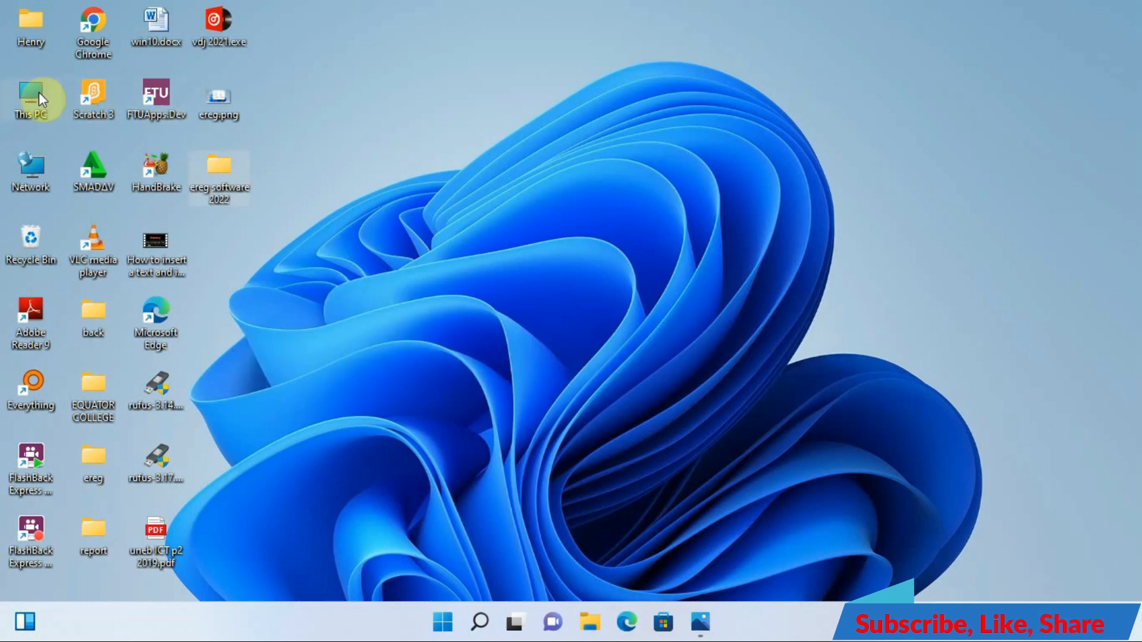
Step: View the This PC drives showing DVD drive E: with the eReg2022 disc, then close it
{"action": "left_click", "coordinate": [31, 100]}
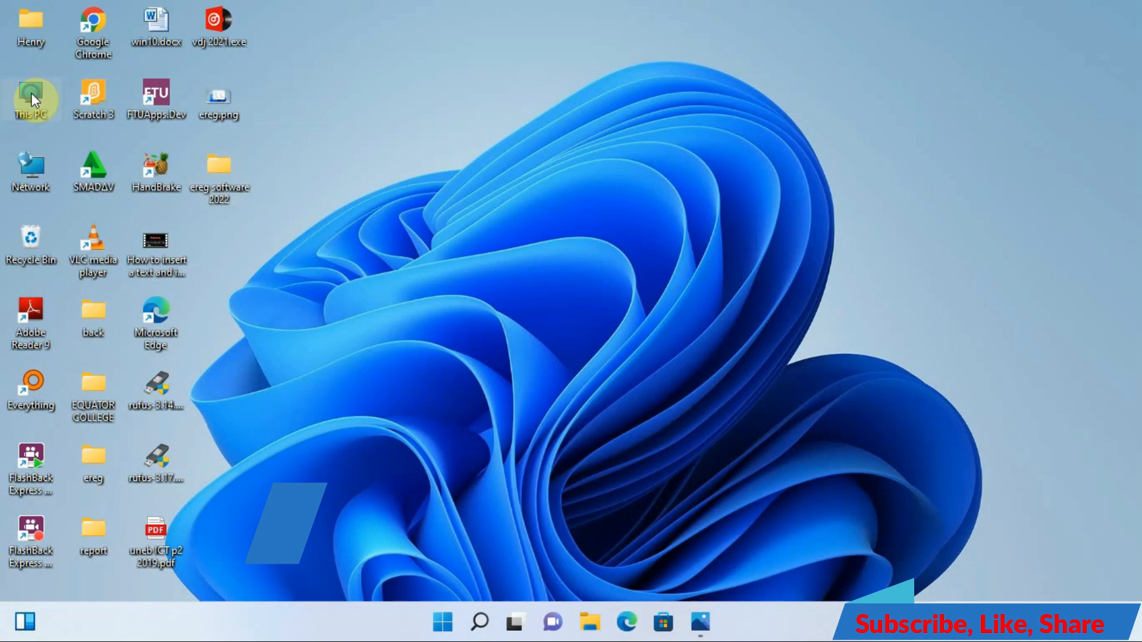
{"action": "double_click", "coordinate": [31, 100]}
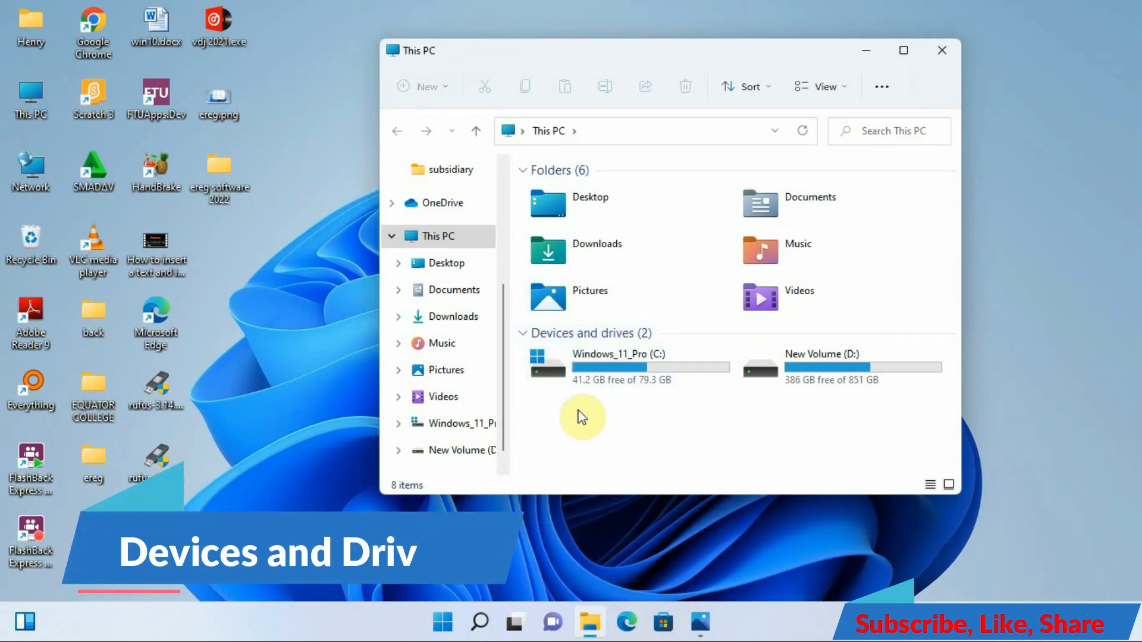
{"action": "mouse_move", "coordinate": [601, 425]}
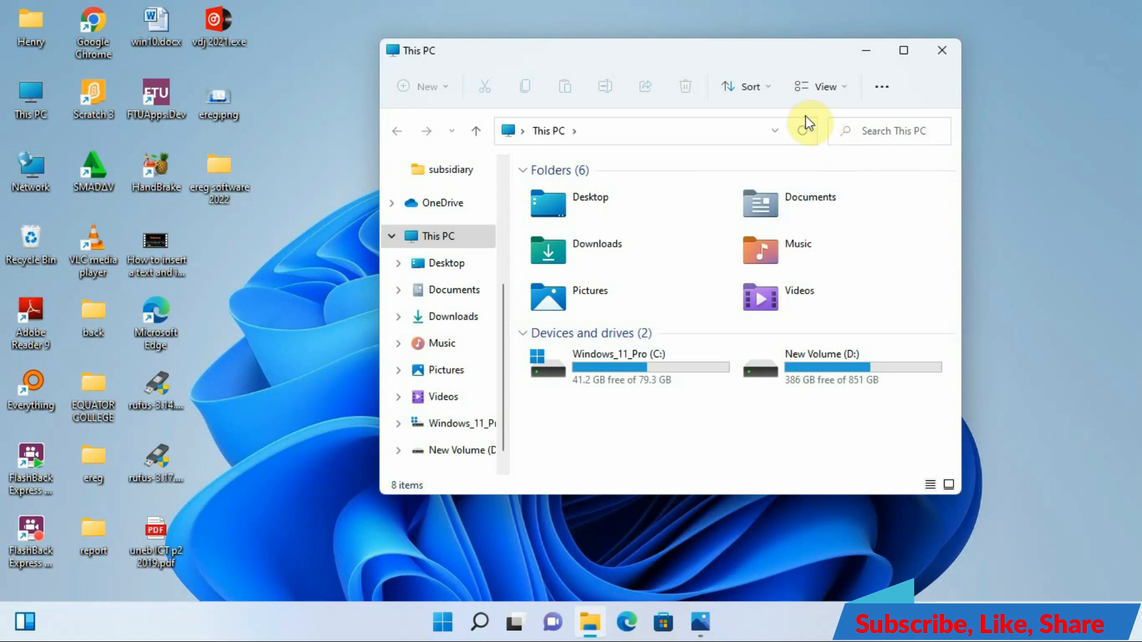
{"action": "mouse_move", "coordinate": [941, 51]}
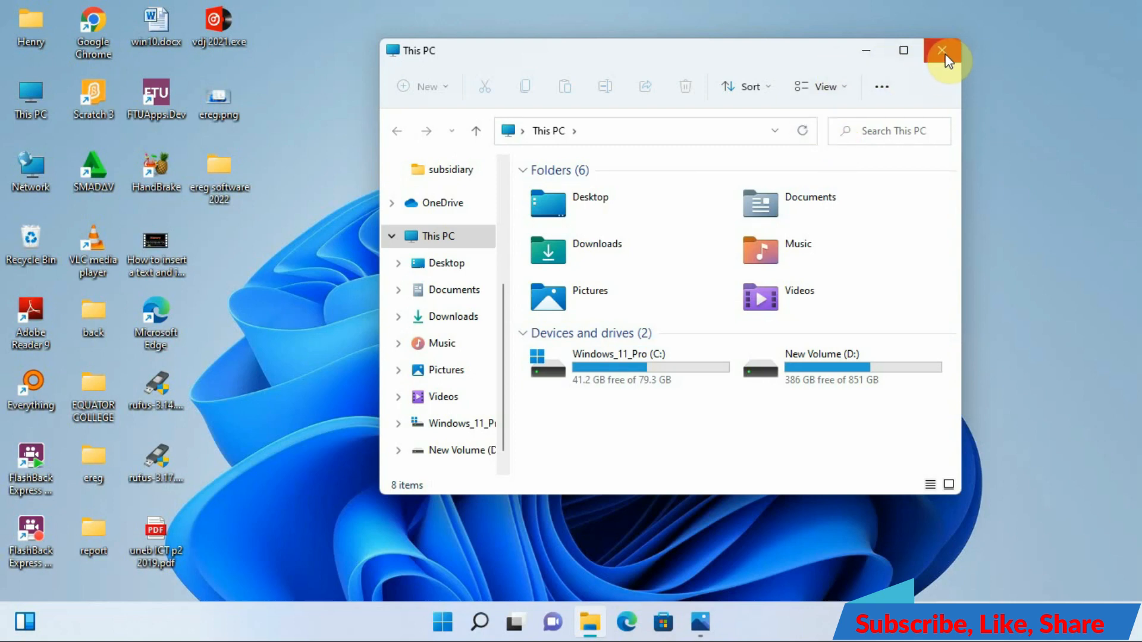
{"action": "left_click", "coordinate": [942, 51]}
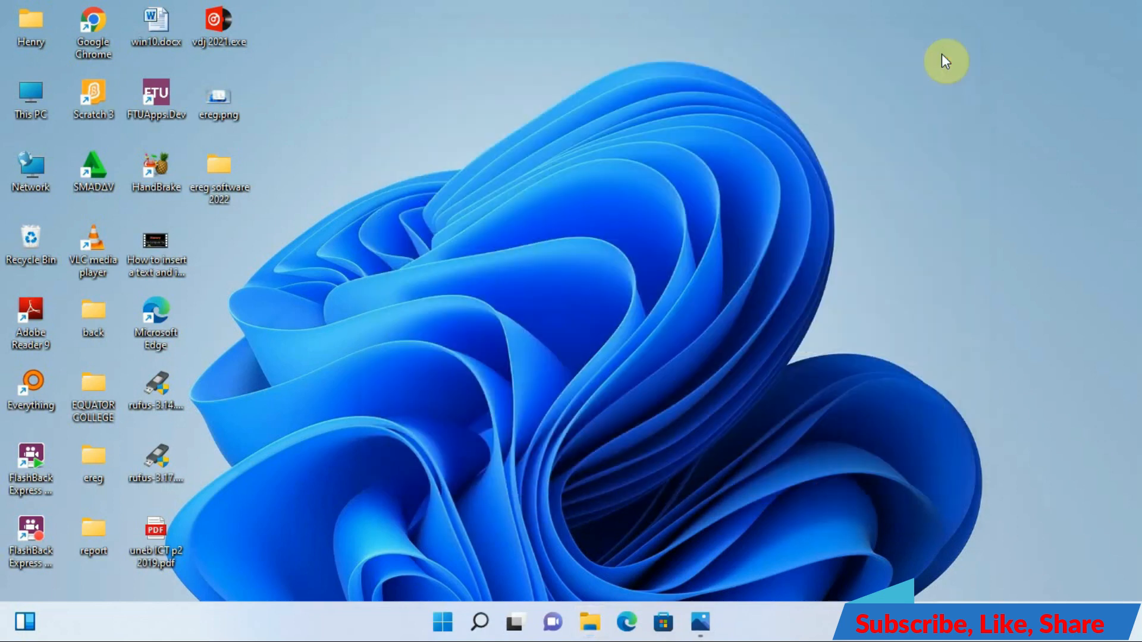
{"action": "mouse_move", "coordinate": [770, 372]}
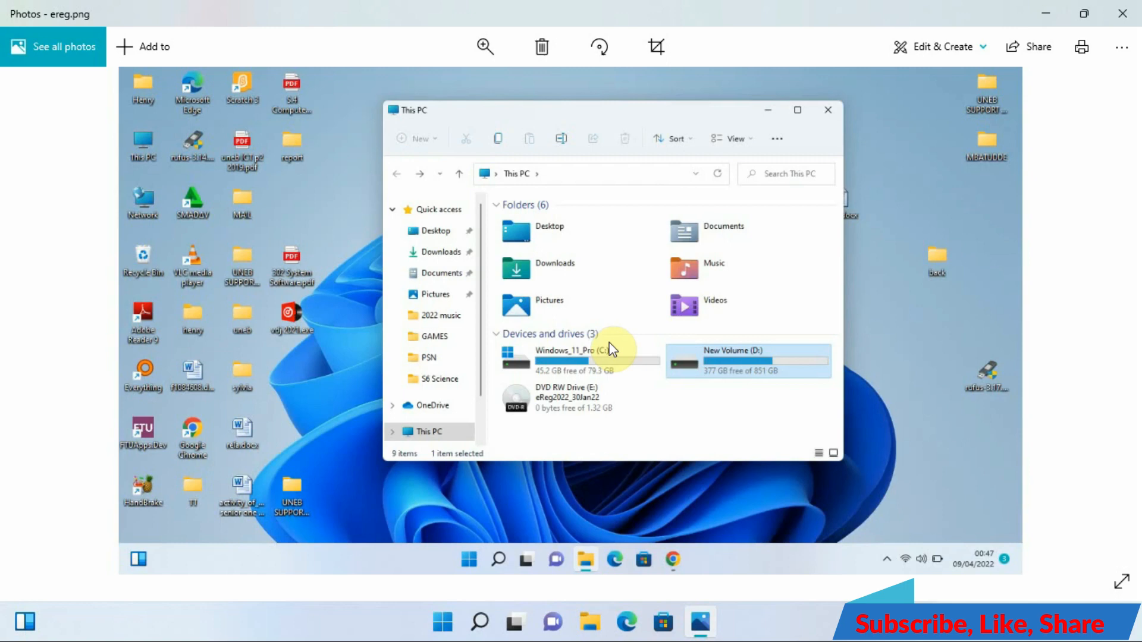
{"action": "mouse_move", "coordinate": [519, 353]}
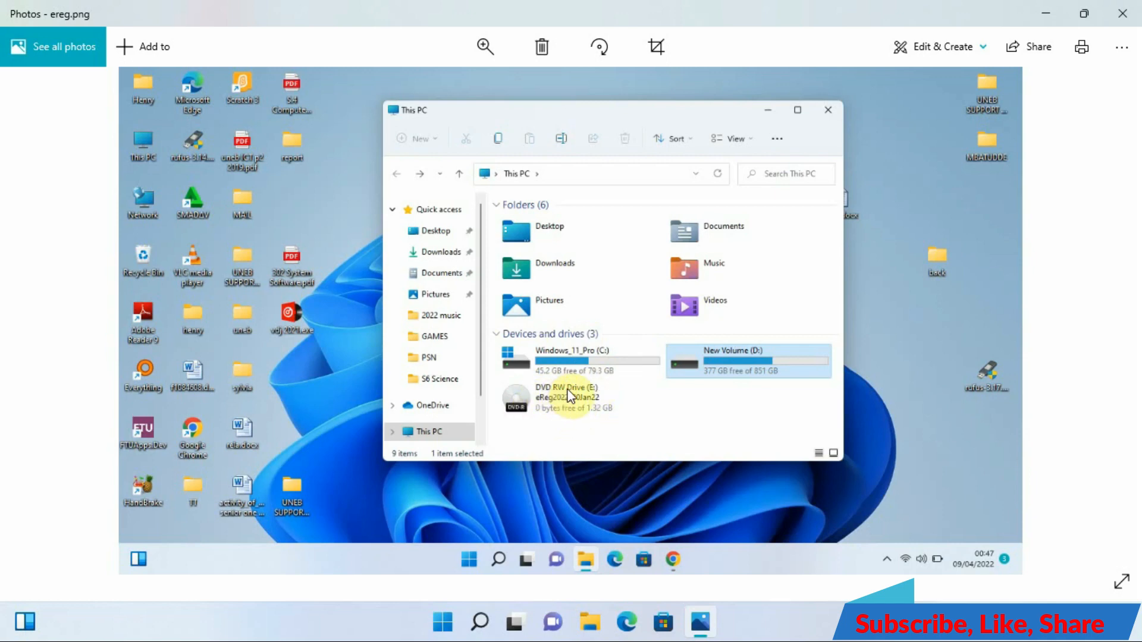
{"action": "mouse_move", "coordinate": [553, 409]}
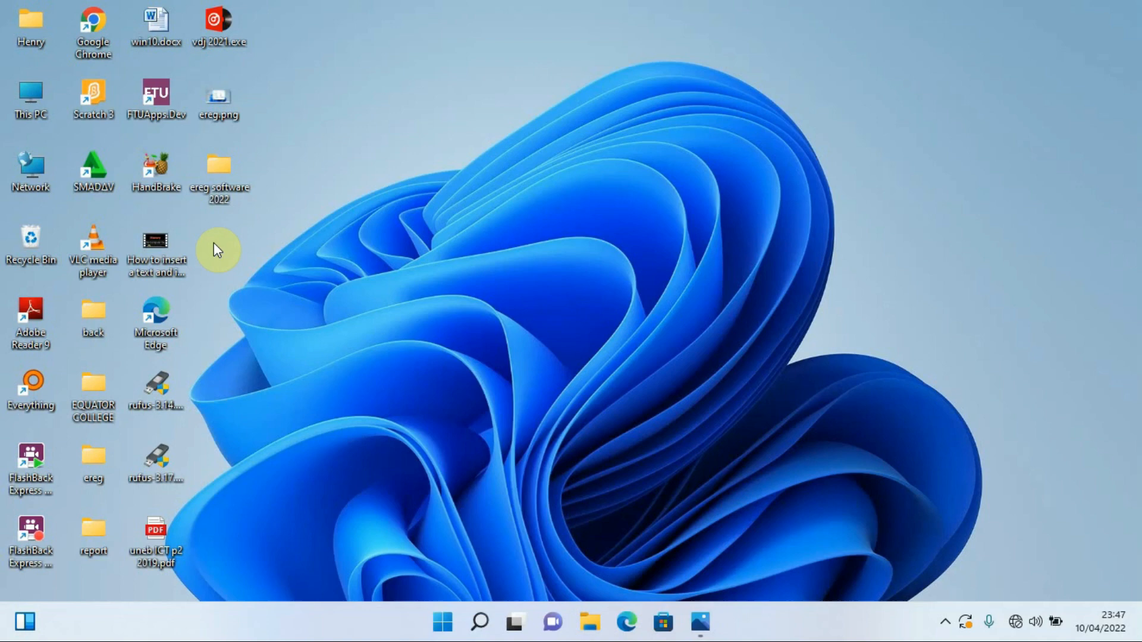
Step: Open the ereg software 2022 desktop folder in File Explorer
{"action": "left_click", "coordinate": [219, 178]}
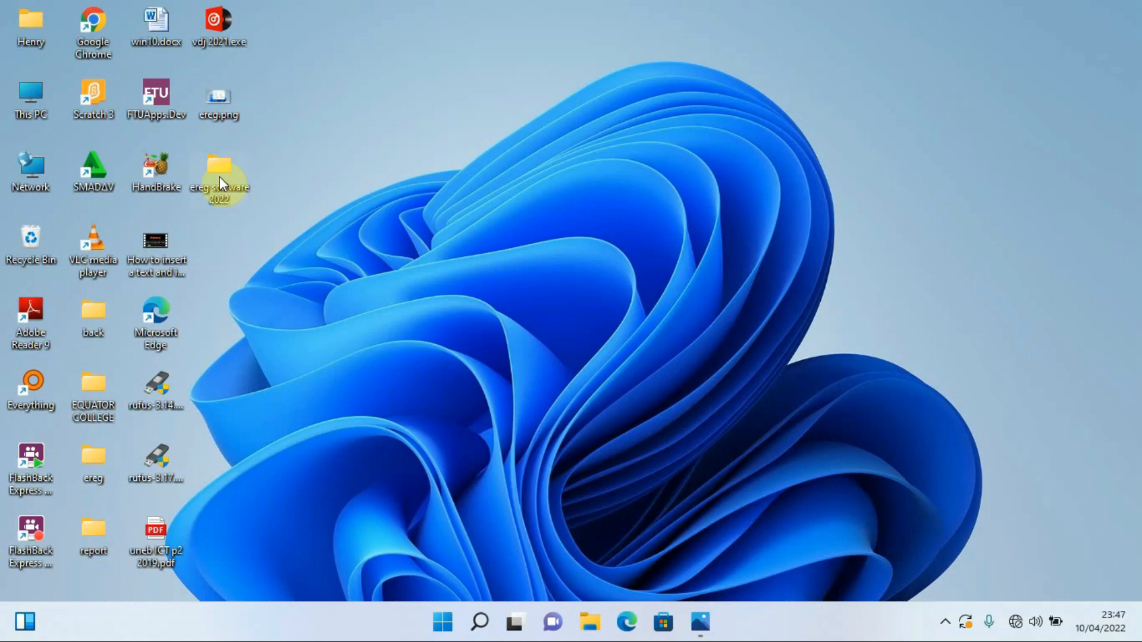
{"action": "right_click", "coordinate": [219, 174]}
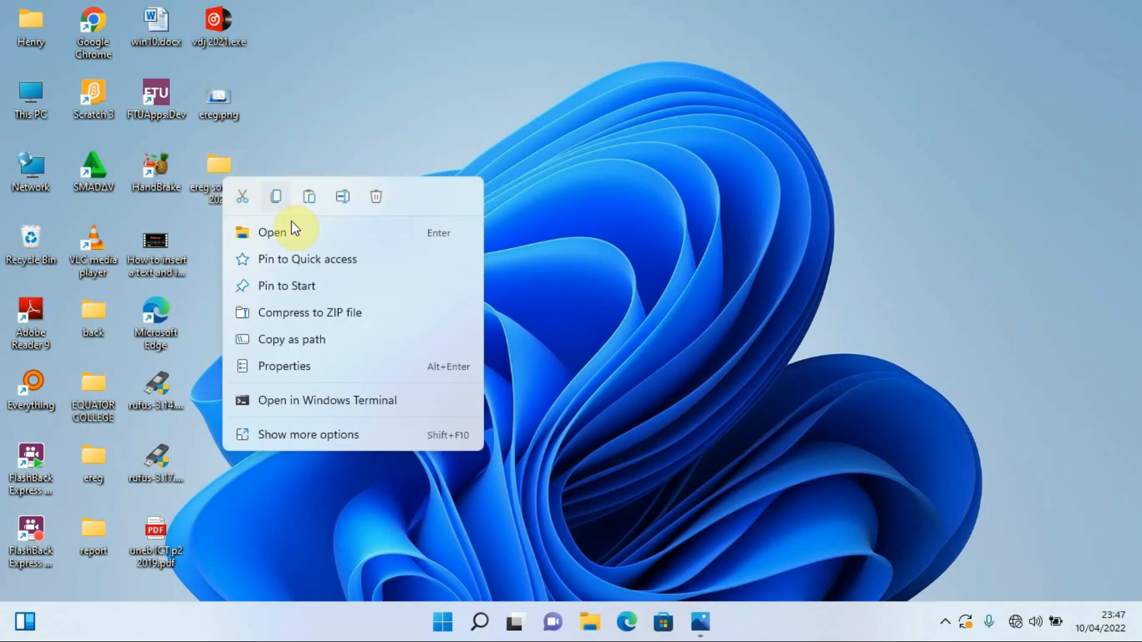
{"action": "left_click", "coordinate": [287, 243]}
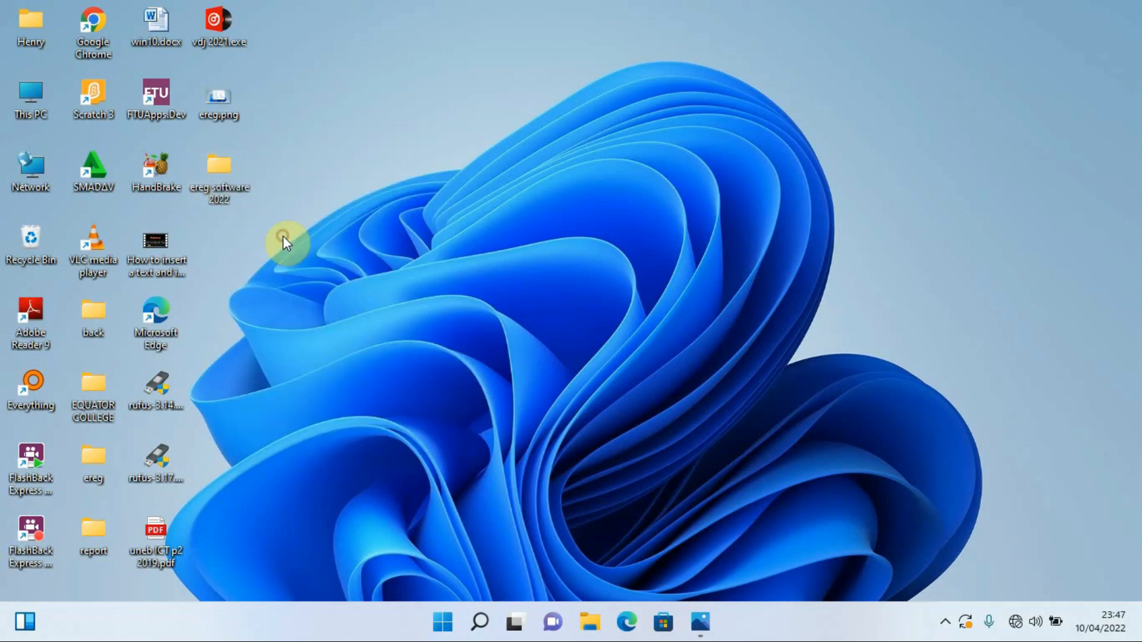
{"action": "double_click", "coordinate": [219, 167]}
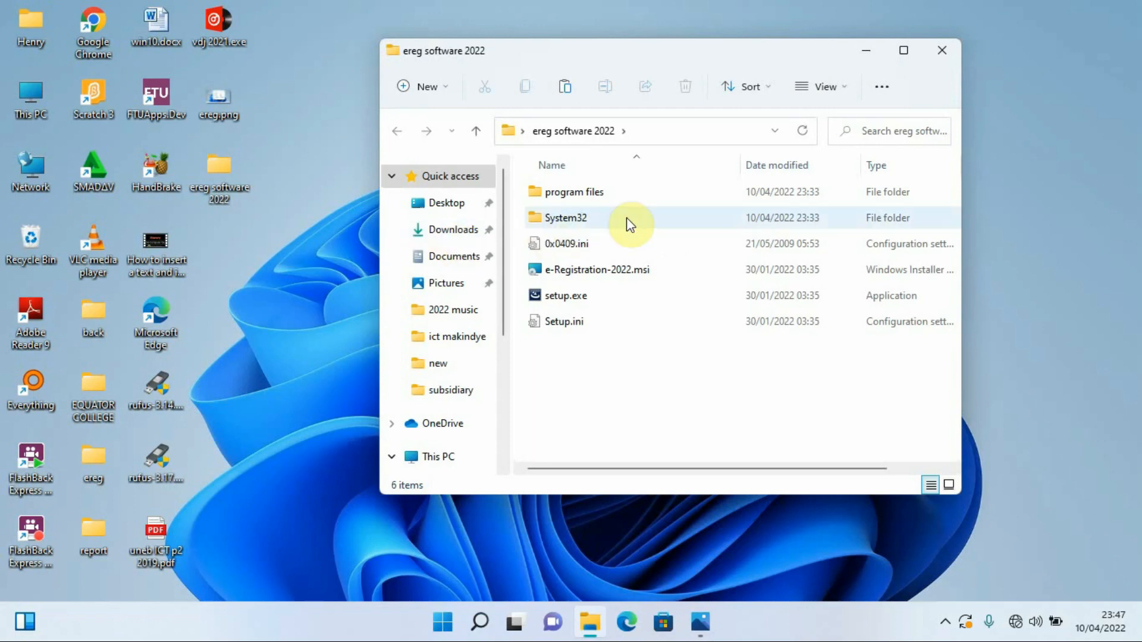
Step: Run setup.exe to launch the e-Registration-2022 InstallShield Wizard
{"action": "left_click", "coordinate": [596, 270]}
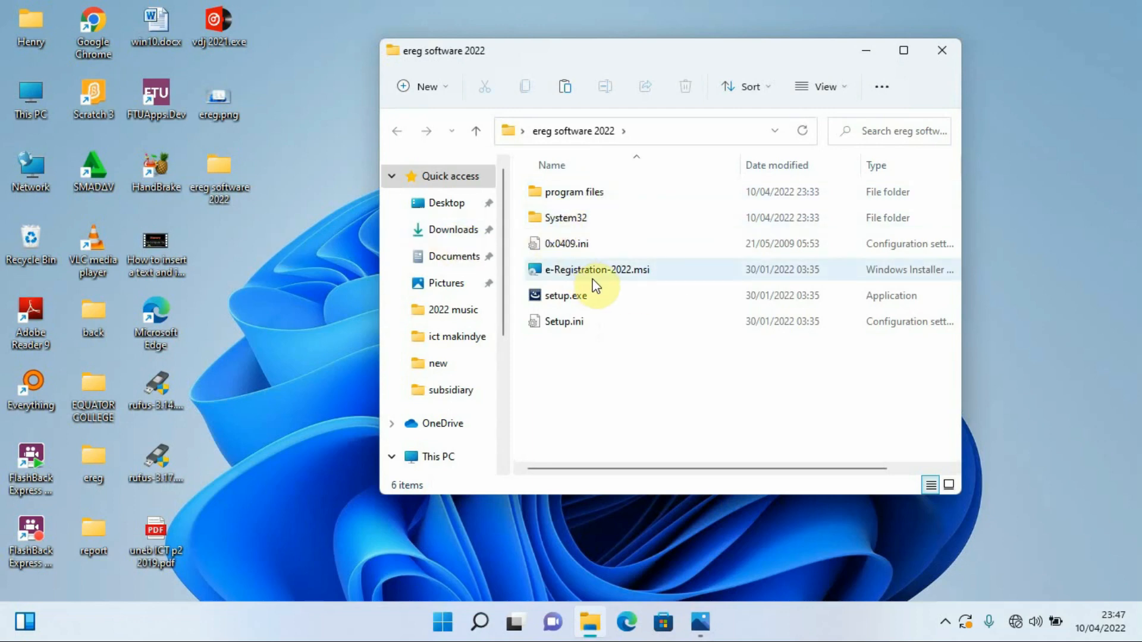
{"action": "mouse_move", "coordinate": [594, 274]}
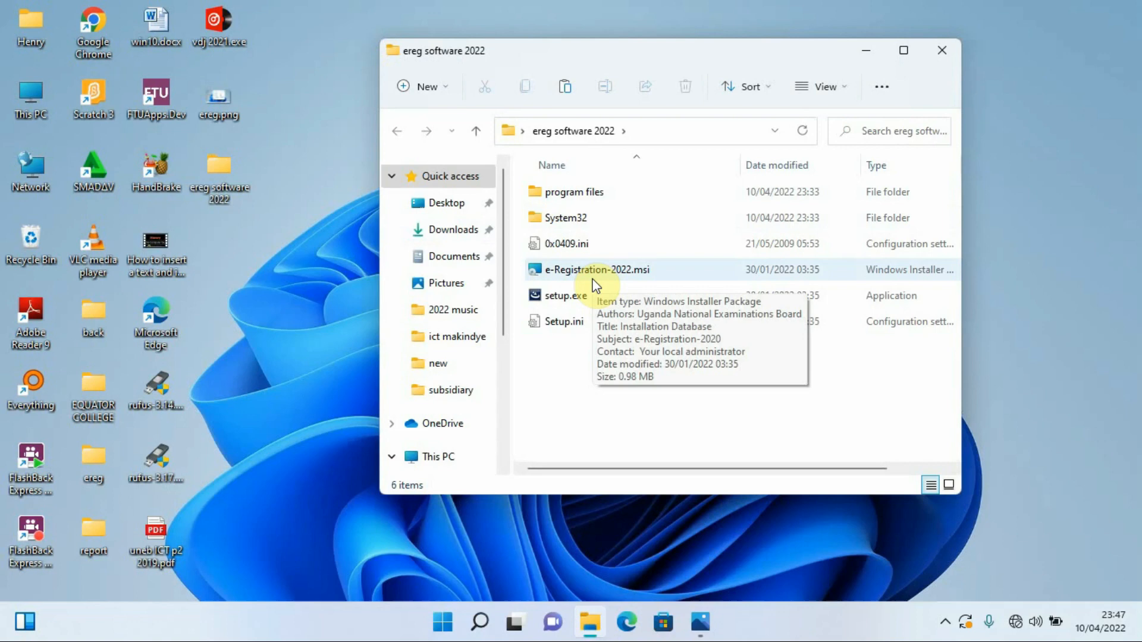
{"action": "mouse_move", "coordinate": [590, 300]}
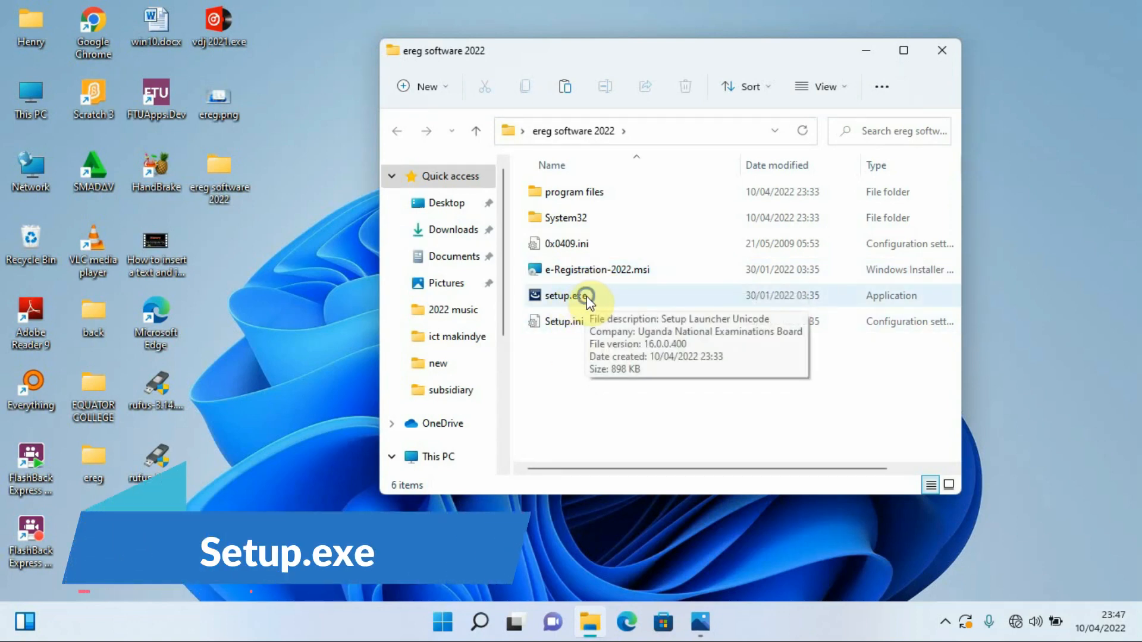
{"action": "right_click", "coordinate": [563, 295]}
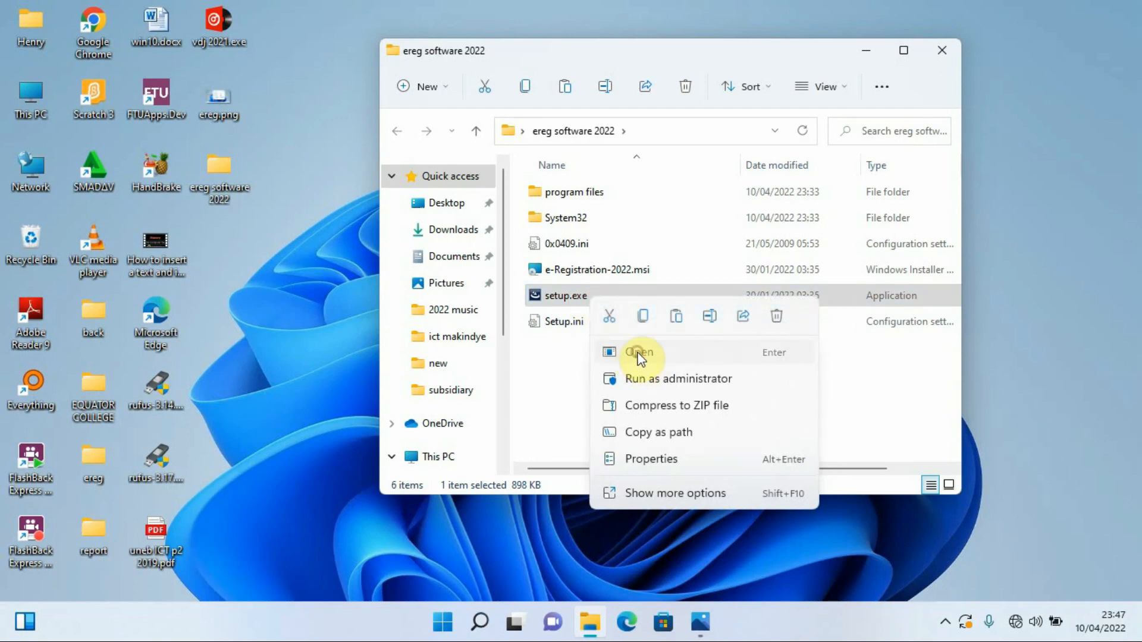
{"action": "left_click", "coordinate": [639, 352]}
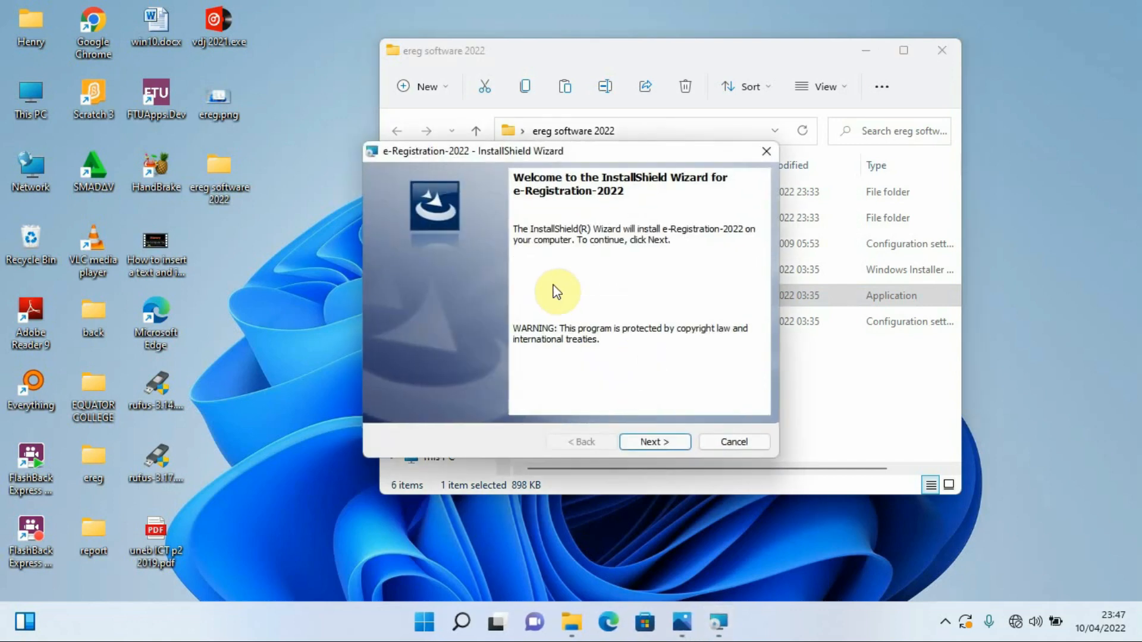
{"action": "mouse_move", "coordinate": [583, 182]}
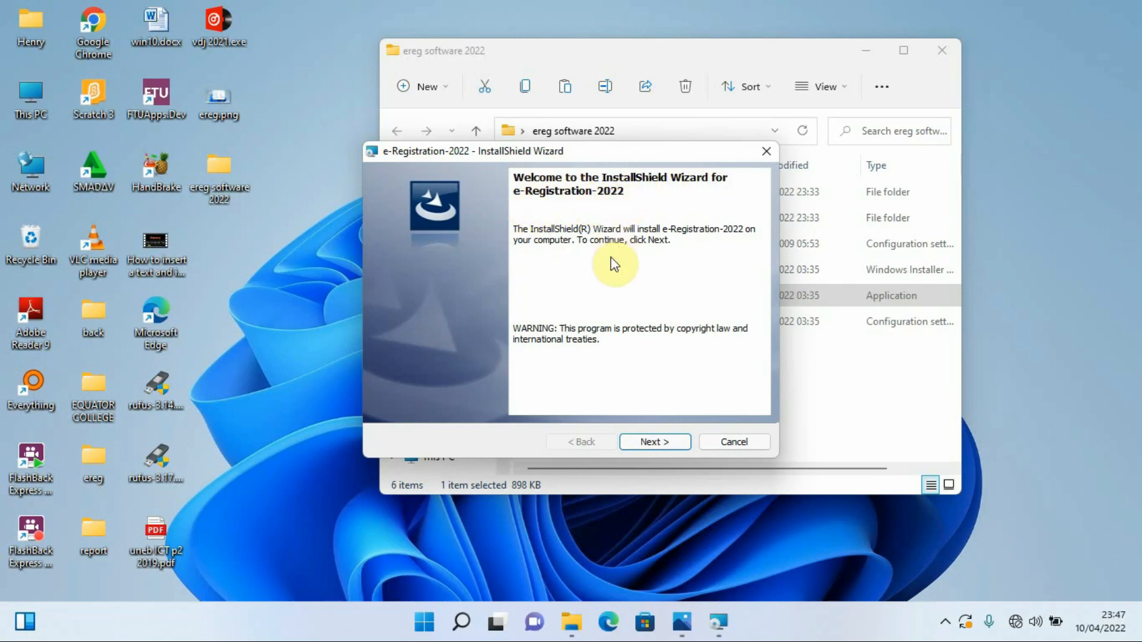
{"action": "mouse_move", "coordinate": [654, 442]}
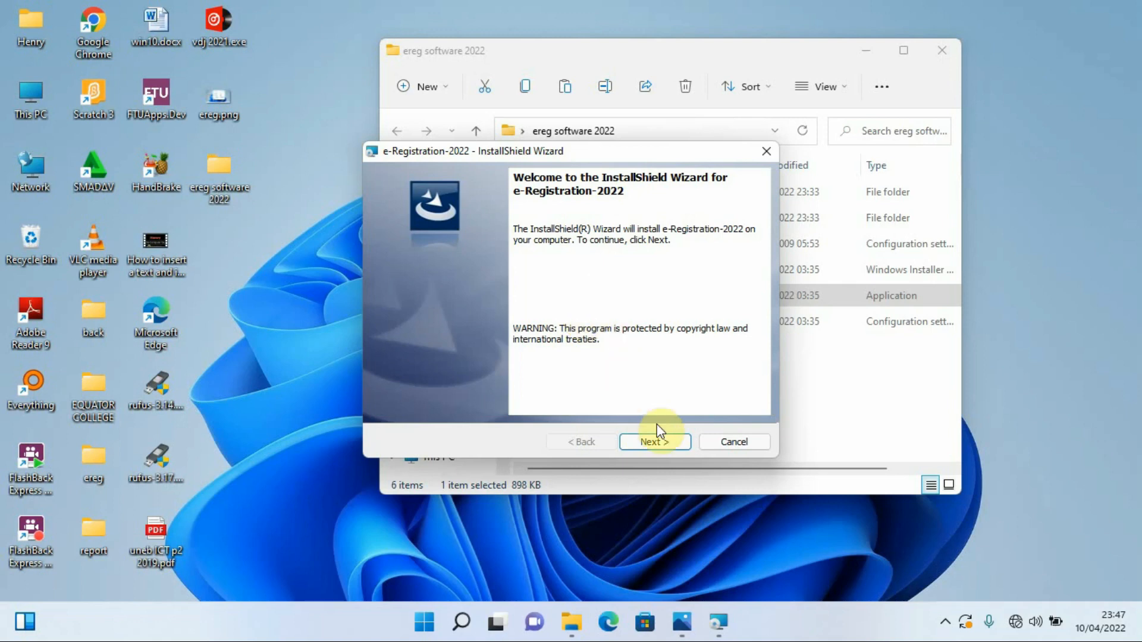
Step: Proceed past the welcome page, start installing and allow the UAC prompt
{"action": "left_click", "coordinate": [653, 441]}
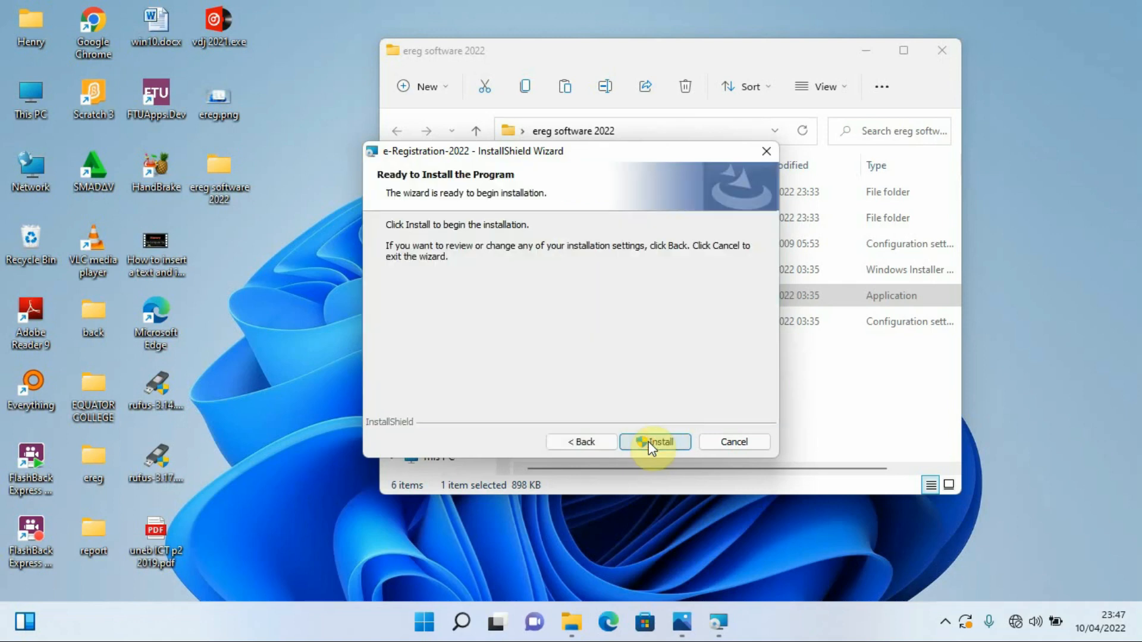
{"action": "left_click", "coordinate": [652, 443]}
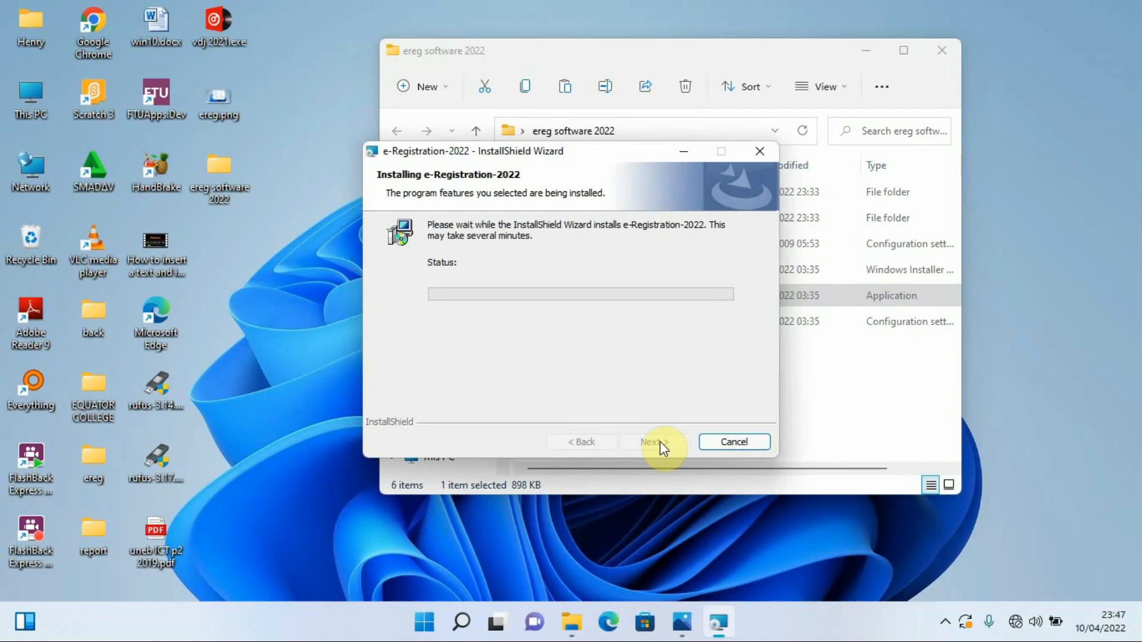
{"action": "left_click", "coordinate": [651, 443]}
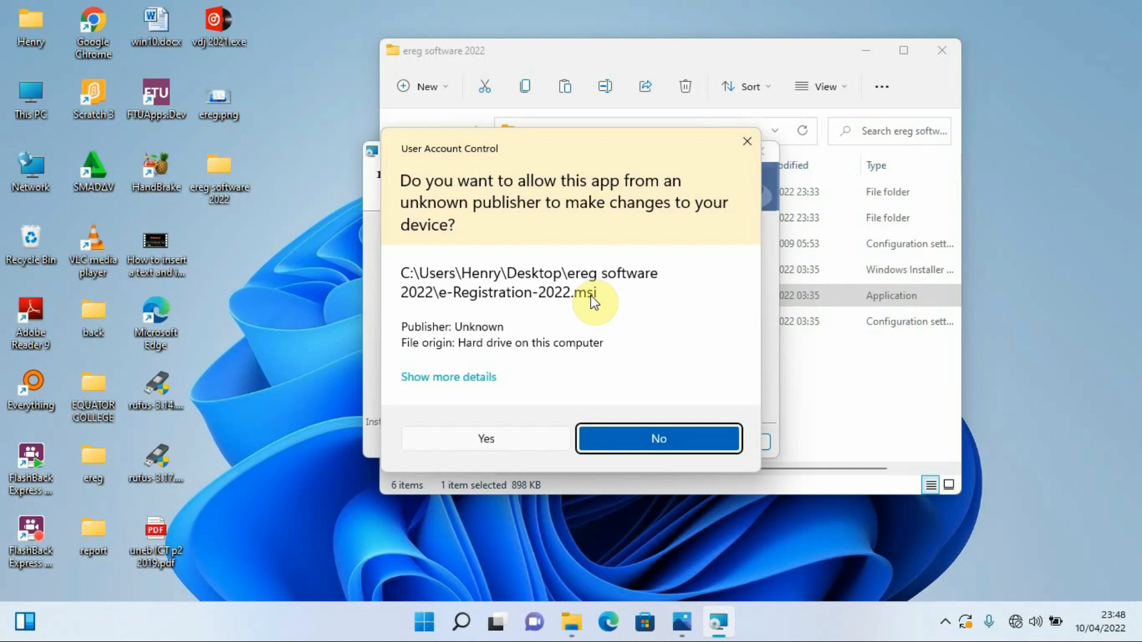
{"action": "left_click", "coordinate": [486, 438]}
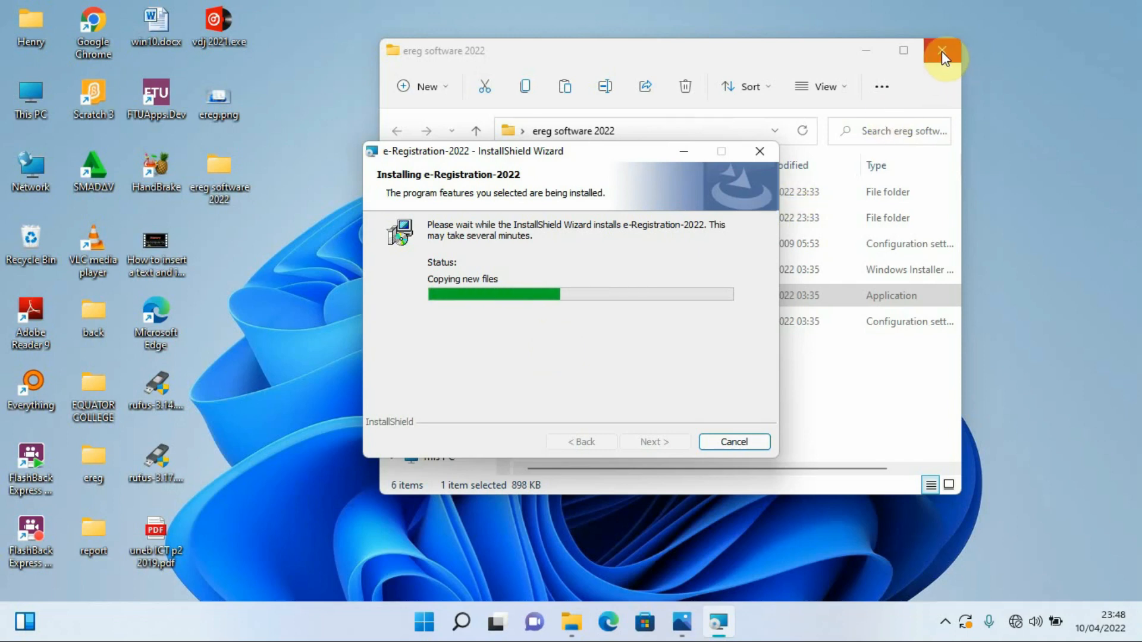
Step: Close the ereg software 2022 folder window while files copy
{"action": "left_click", "coordinate": [941, 57]}
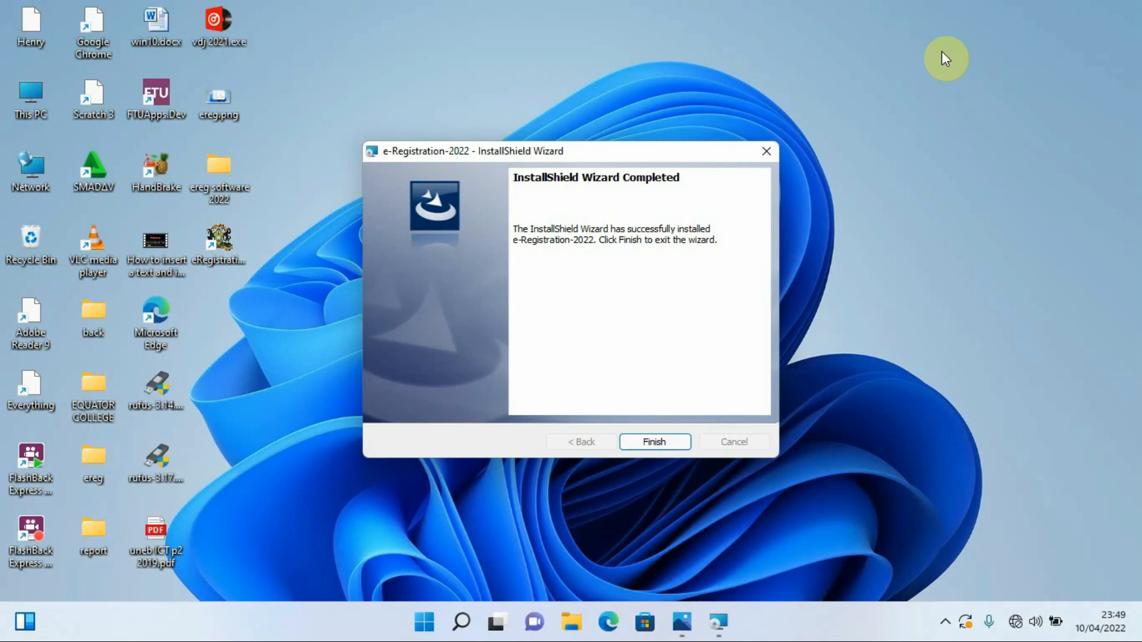
{"action": "mouse_move", "coordinate": [567, 217]}
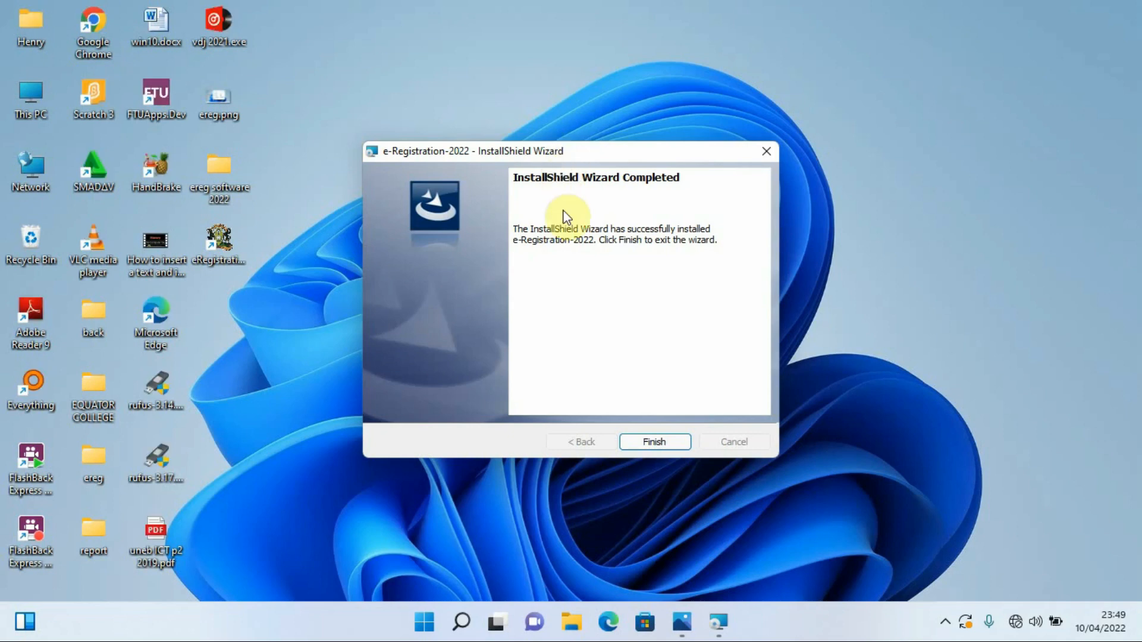
{"action": "mouse_move", "coordinate": [661, 395]}
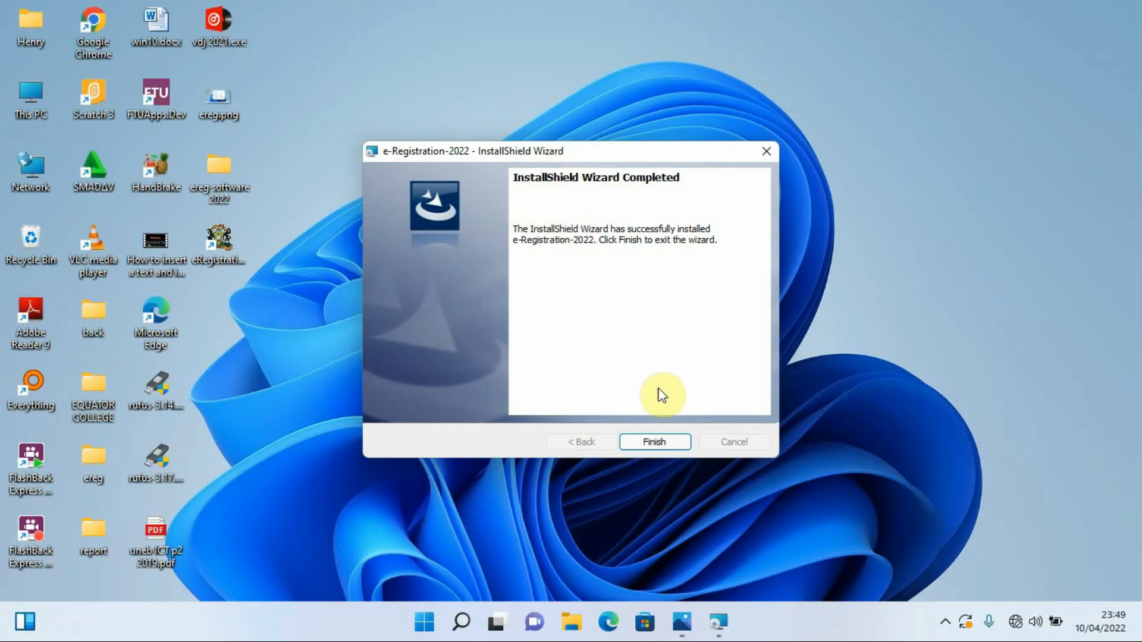
Step: Finish the completed InstallShield Wizard
{"action": "left_click", "coordinate": [653, 441]}
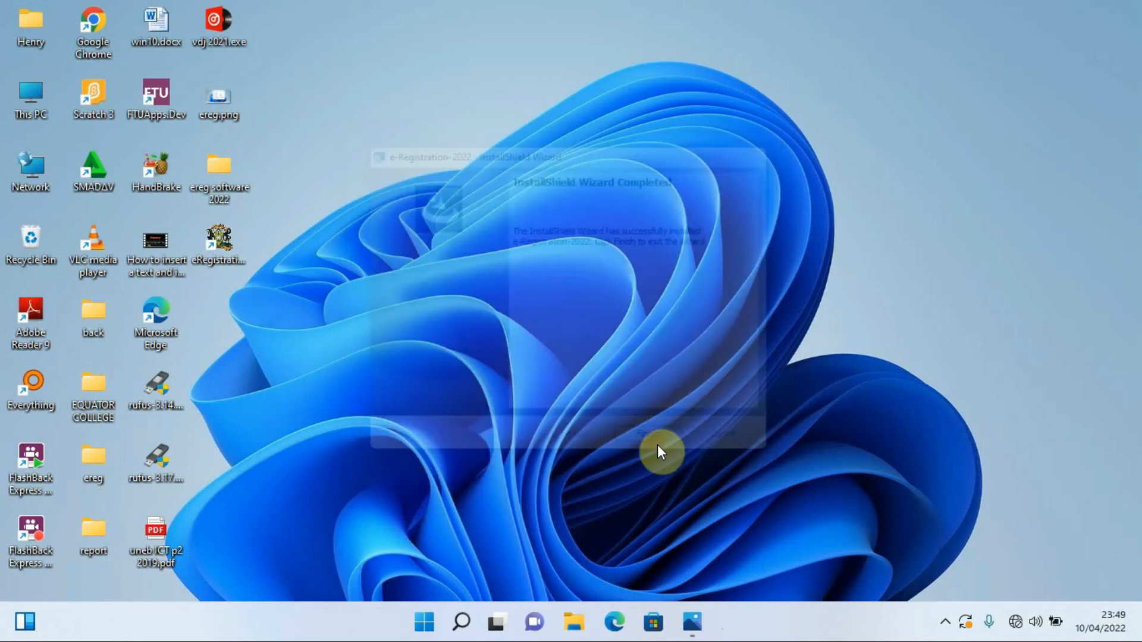
Step: Launch UNEB e-Registration from the eRegistration_2022 desktop shortcut
{"action": "left_click", "coordinate": [663, 432]}
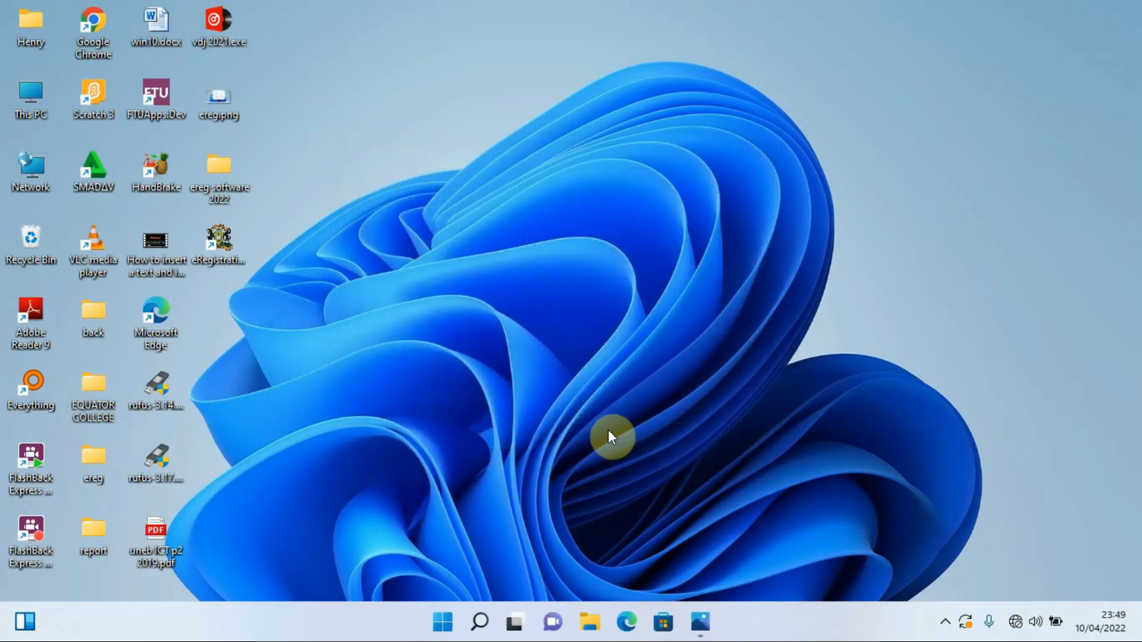
{"action": "mouse_move", "coordinate": [557, 316]}
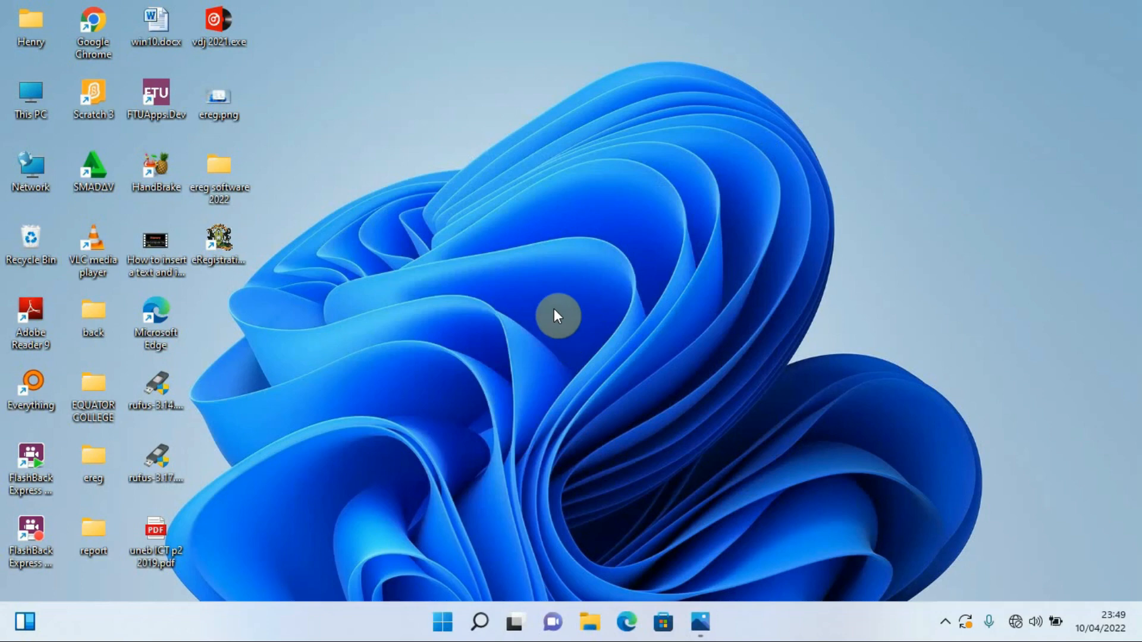
{"action": "mouse_move", "coordinate": [240, 221]}
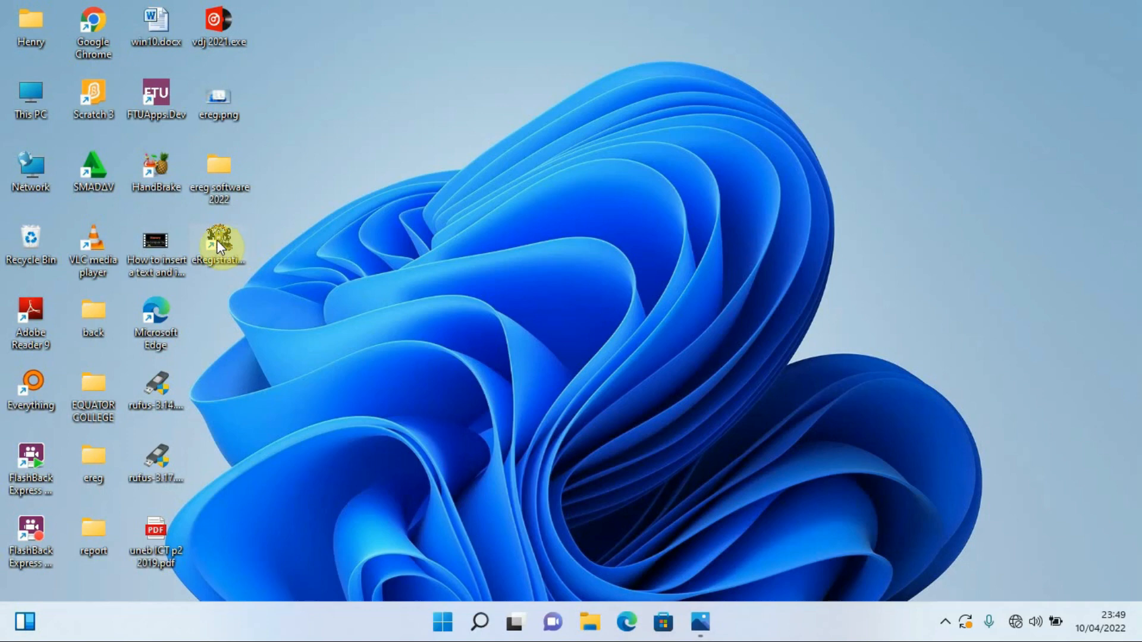
{"action": "right_click", "coordinate": [219, 244]}
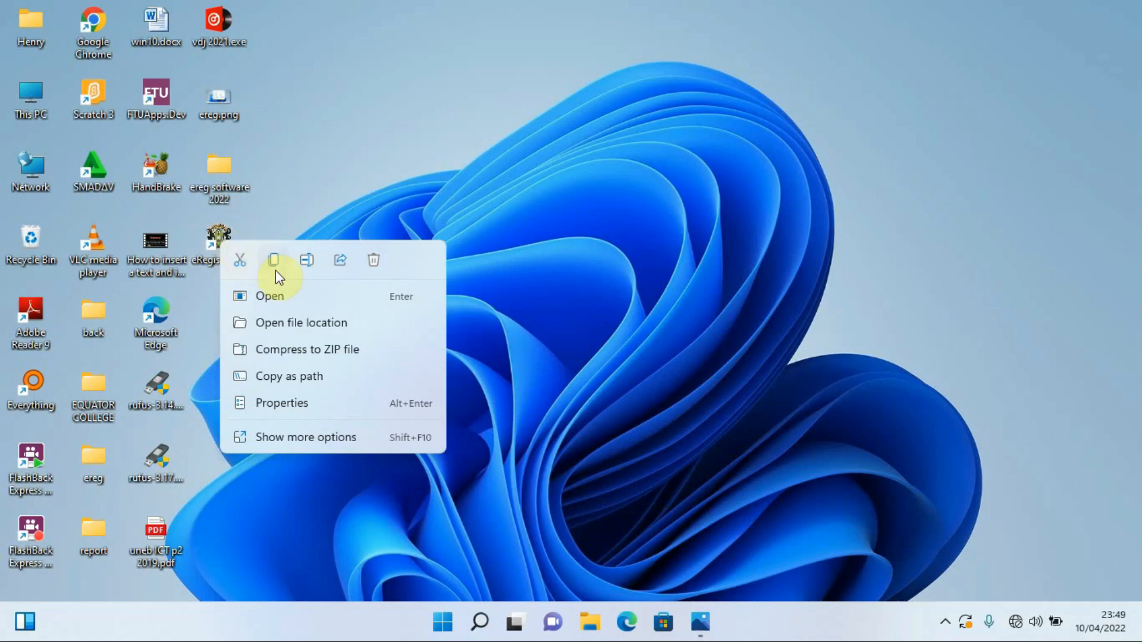
{"action": "left_click", "coordinate": [291, 302]}
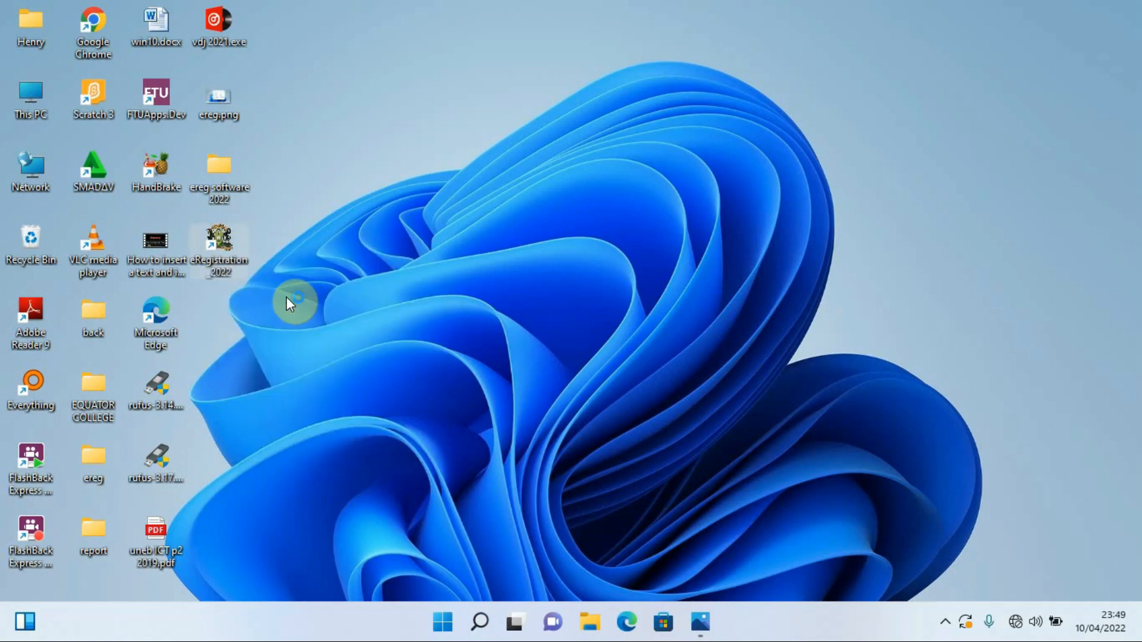
{"action": "double_click", "coordinate": [219, 241]}
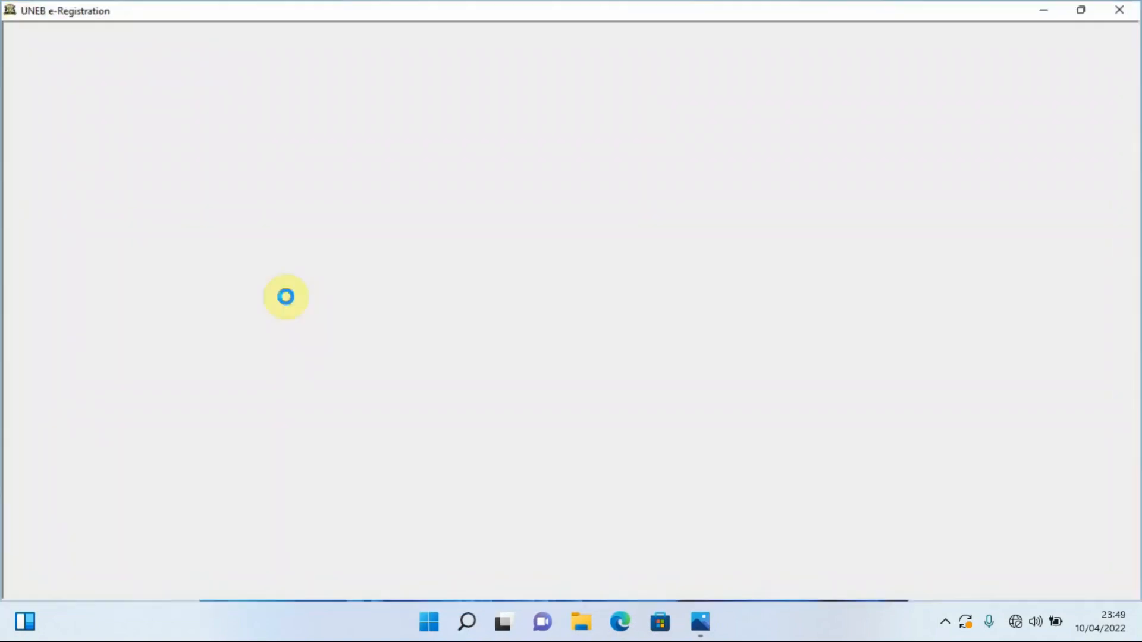